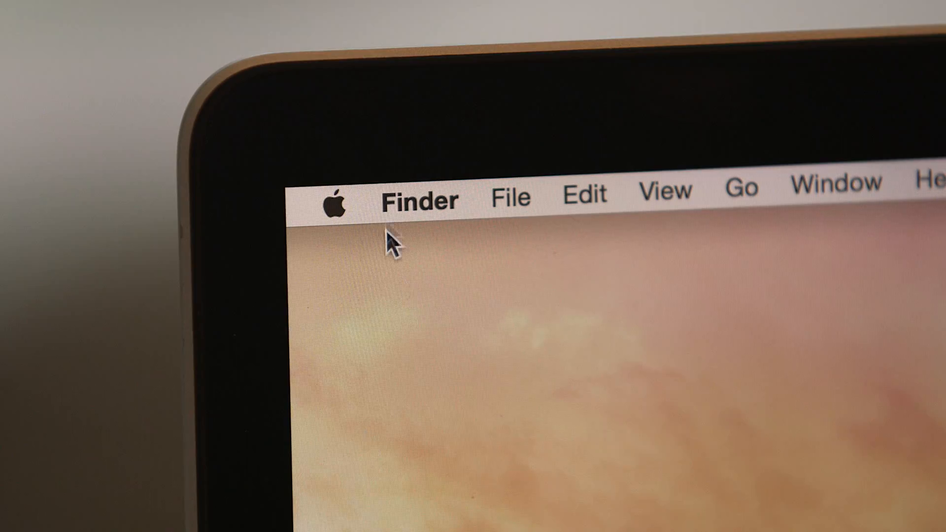
{"action": "mouse_move", "coordinate": [351, 303]}
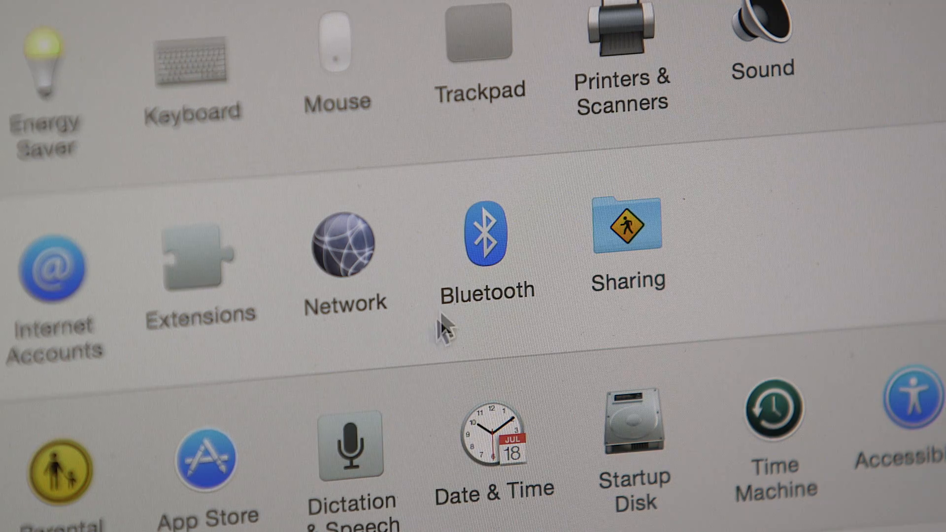
Show the Bluetooth settings with Bose AE2 SoundLink listed as a discovered device.
{"action": "left_click", "coordinate": [485, 239]}
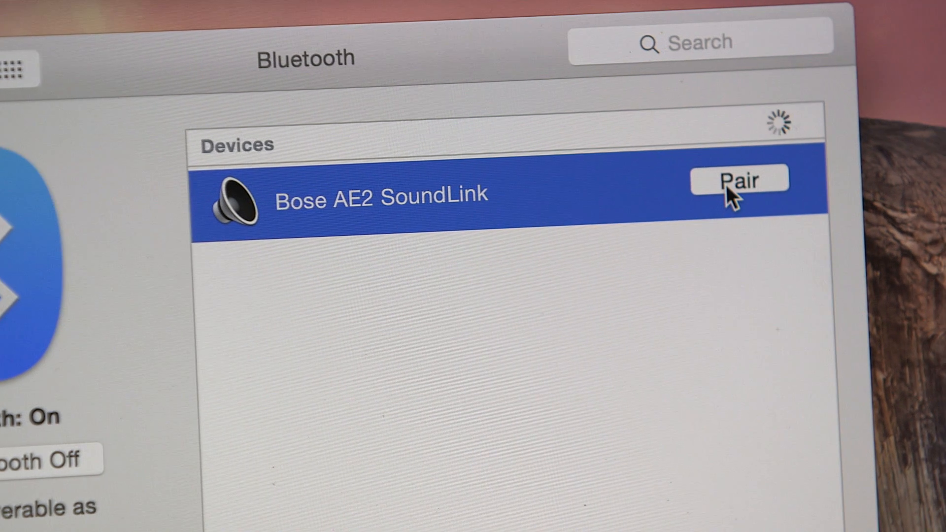
Start pairing the Bose AE2 SoundLink and return to the preferences overview.
{"action": "left_click", "coordinate": [738, 178]}
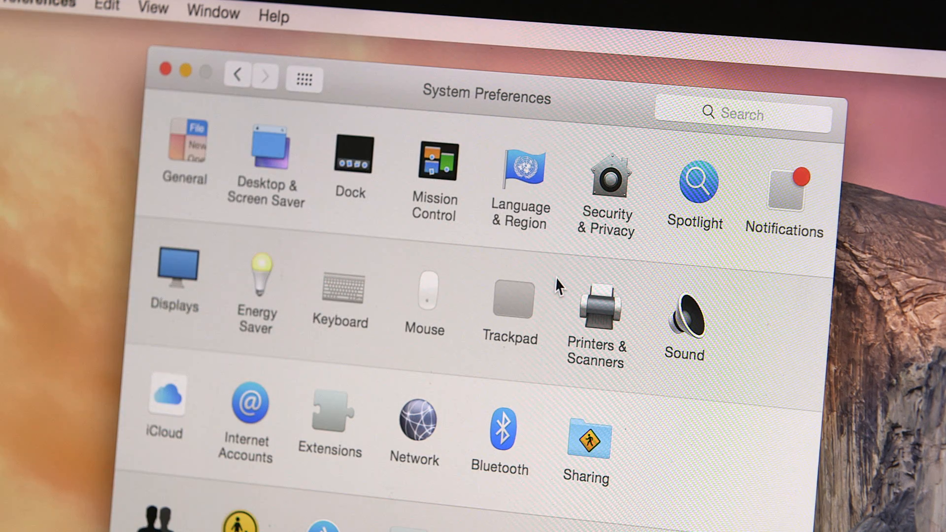
{"action": "mouse_move", "coordinate": [689, 317]}
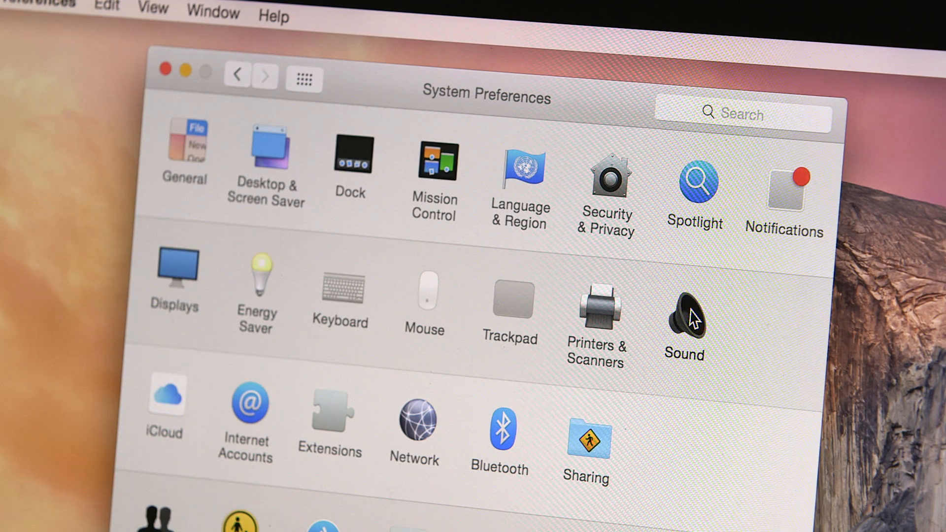
Check the Sound Output devices, then pair Bose AE2 SoundLink so it shows Connected.
{"action": "left_click", "coordinate": [686, 316]}
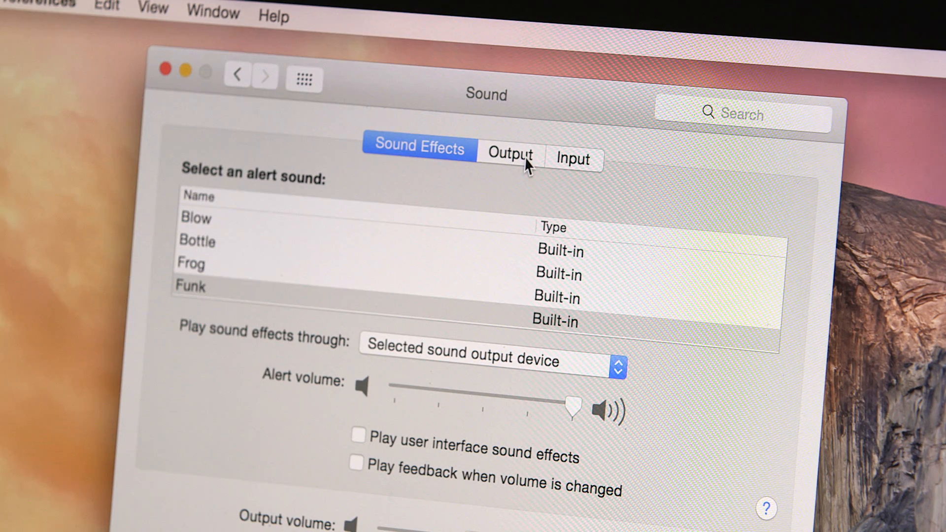
{"action": "left_click", "coordinate": [511, 157]}
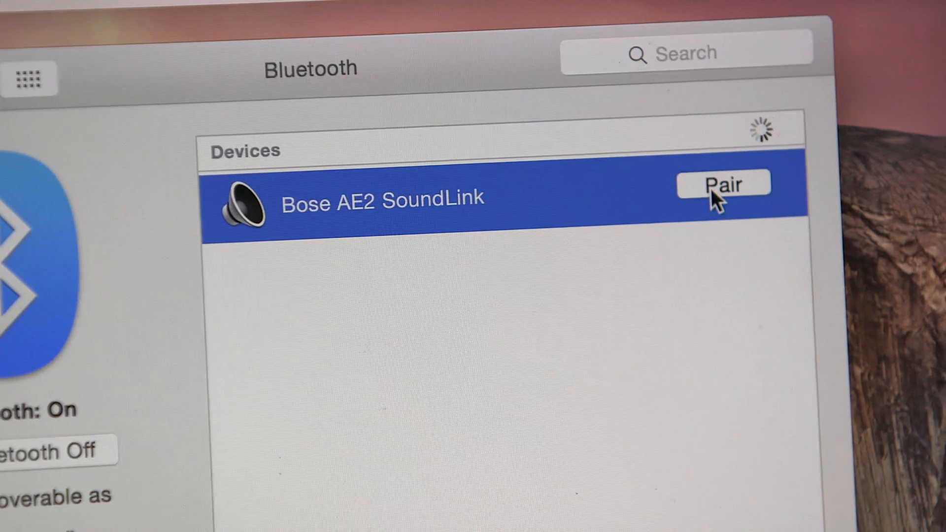
{"action": "left_click", "coordinate": [722, 183]}
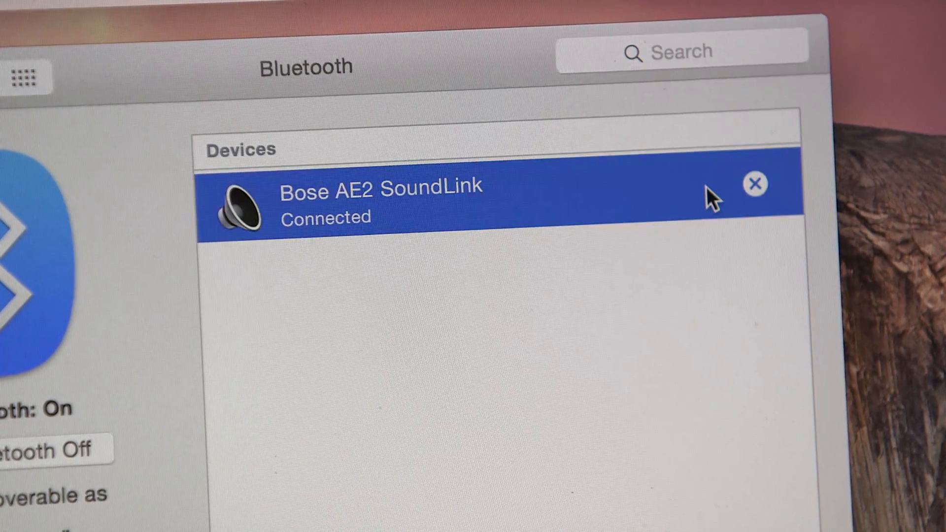